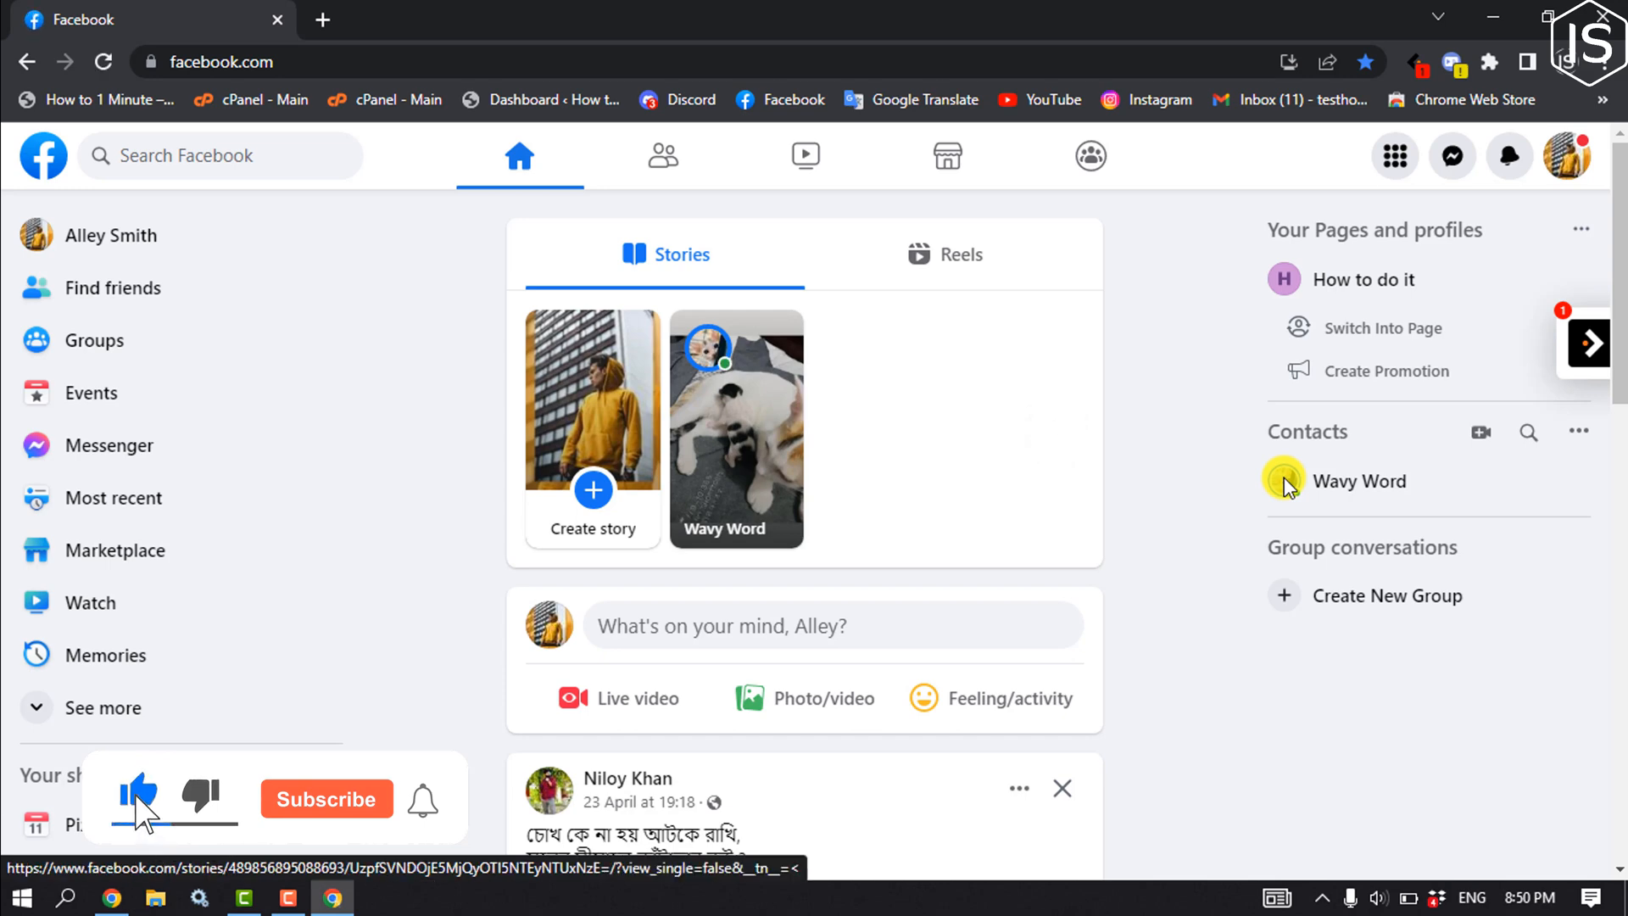
Open Facebook Settings from the profile menu via Settings & privacy.
{"action": "left_click", "coordinate": [324, 798]}
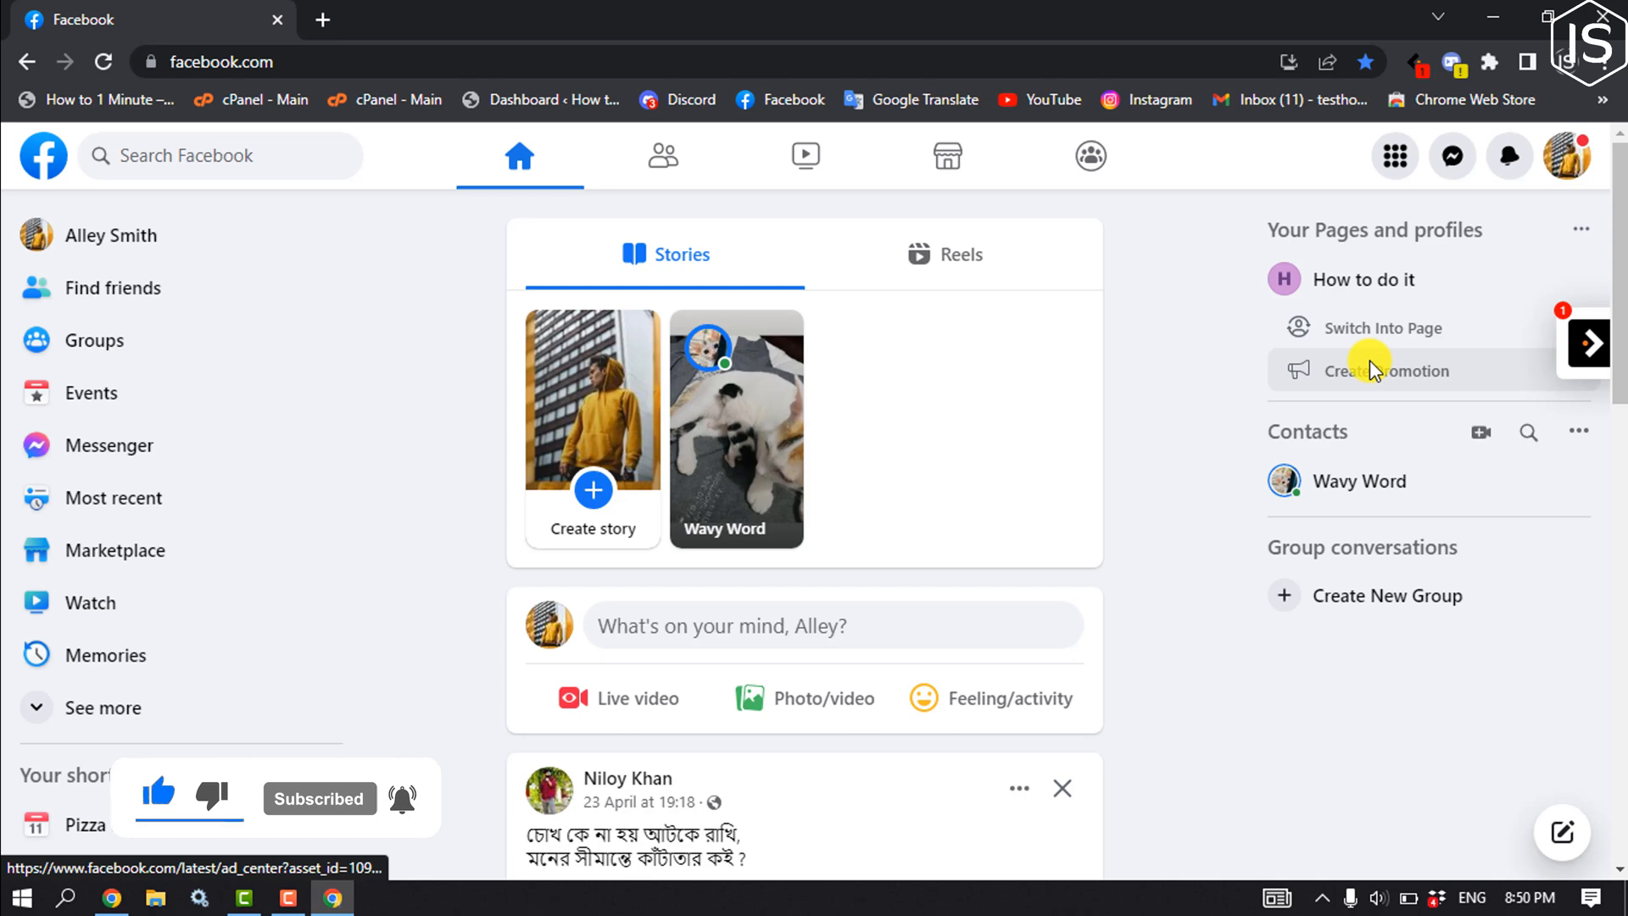
{"action": "left_click", "coordinate": [1567, 156]}
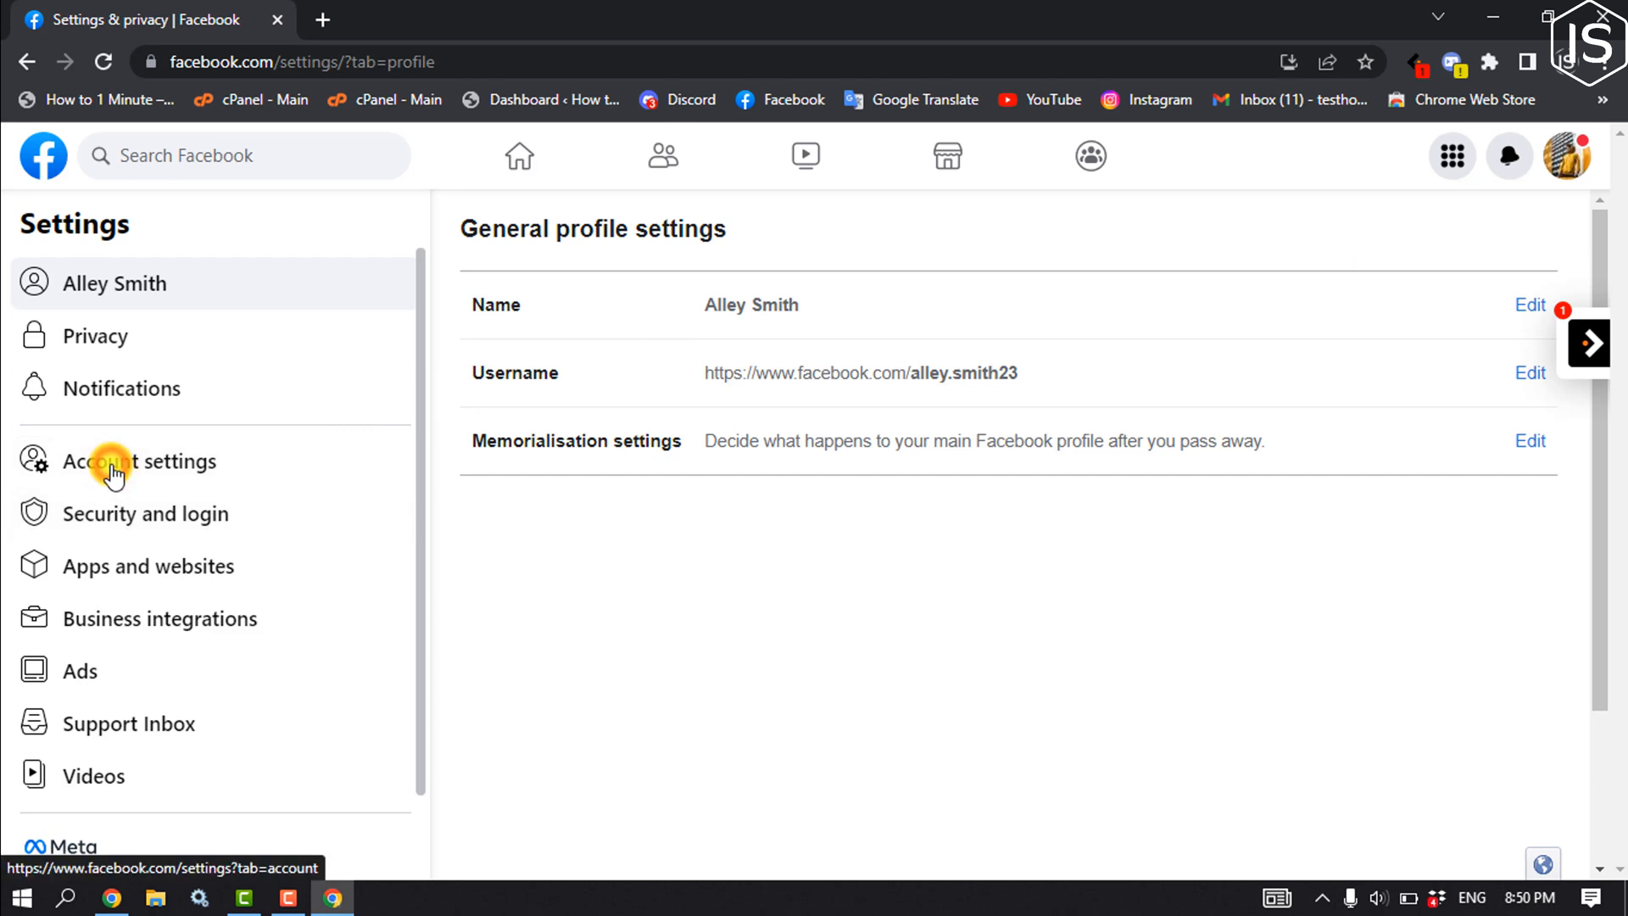
Go to Account settings and show the Language and region page.
{"action": "left_click", "coordinate": [140, 459]}
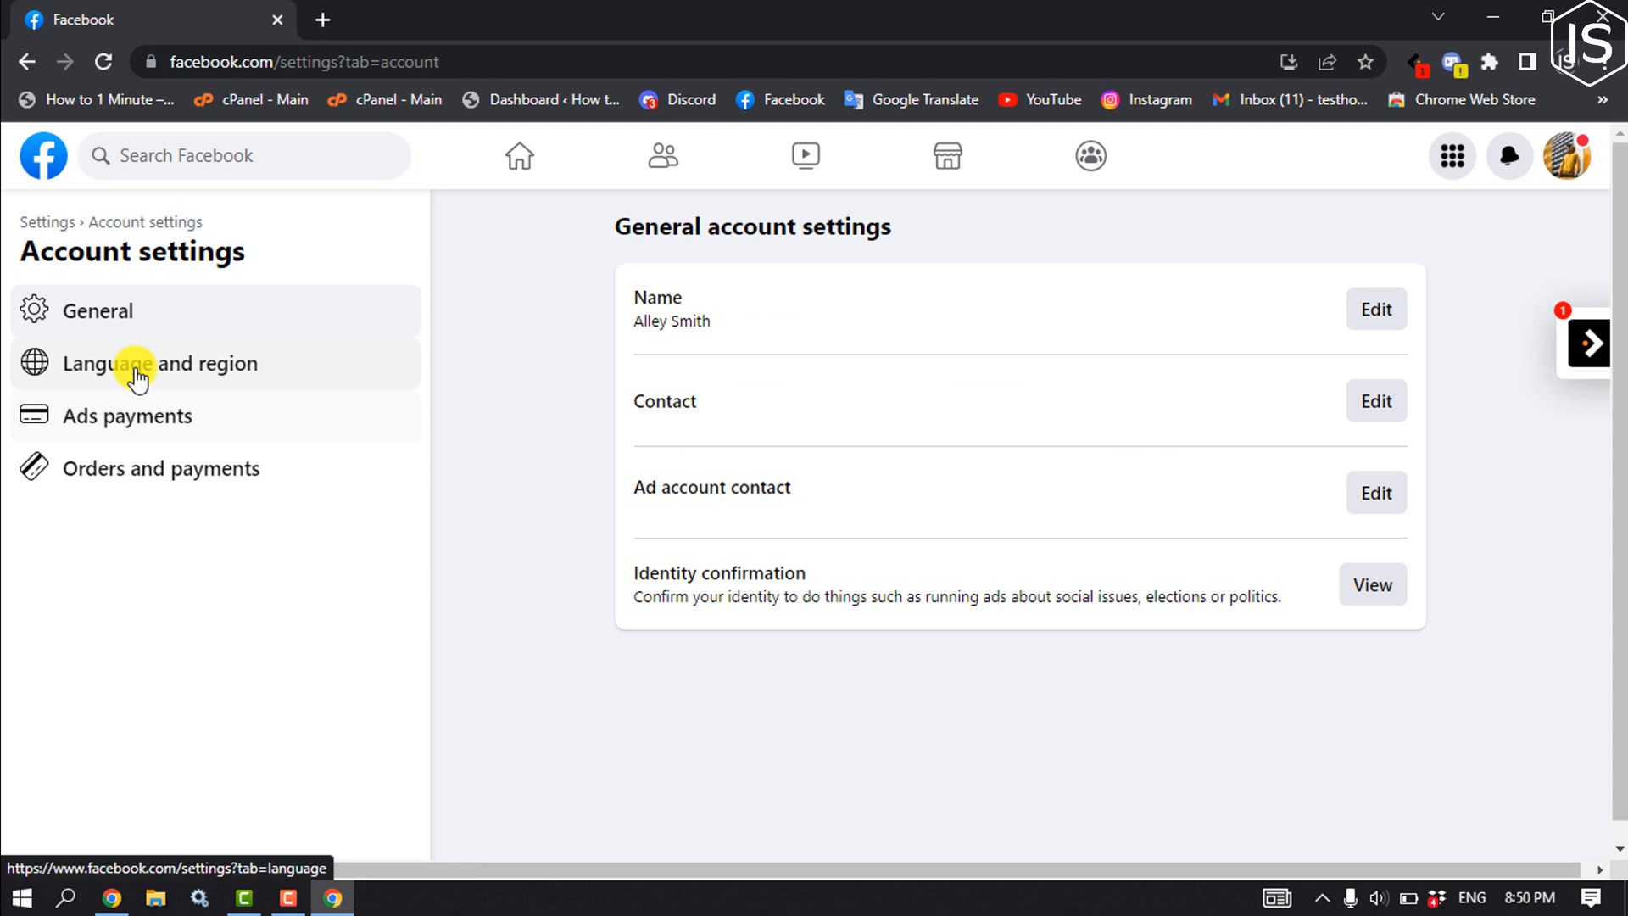
{"action": "mouse_move", "coordinate": [173, 373]}
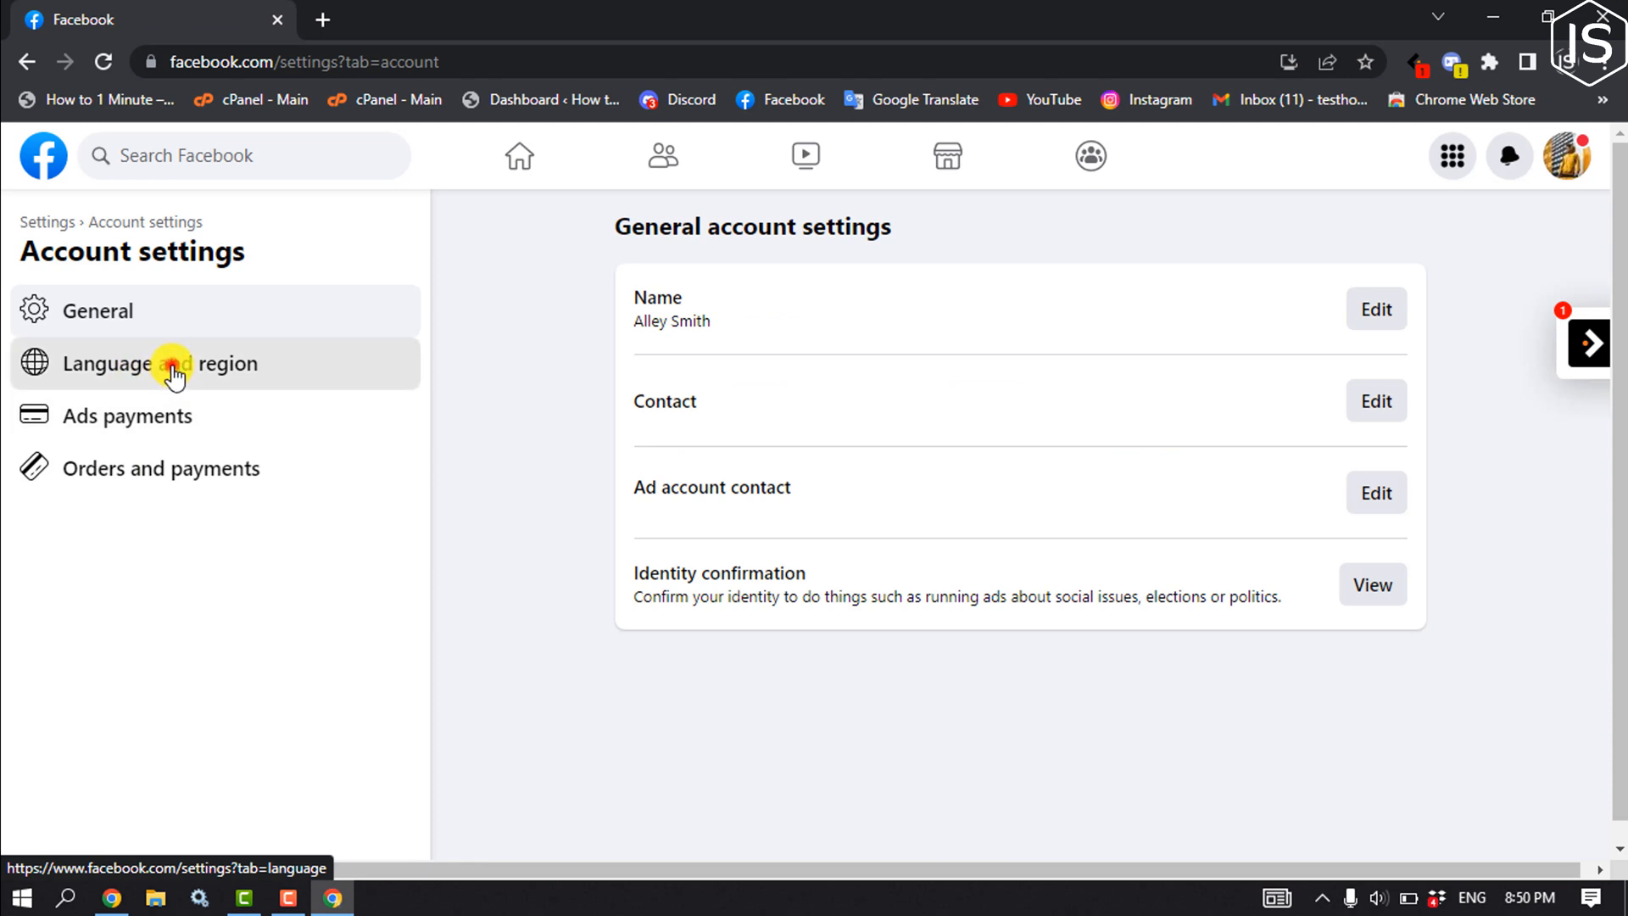
{"action": "left_click", "coordinate": [175, 363]}
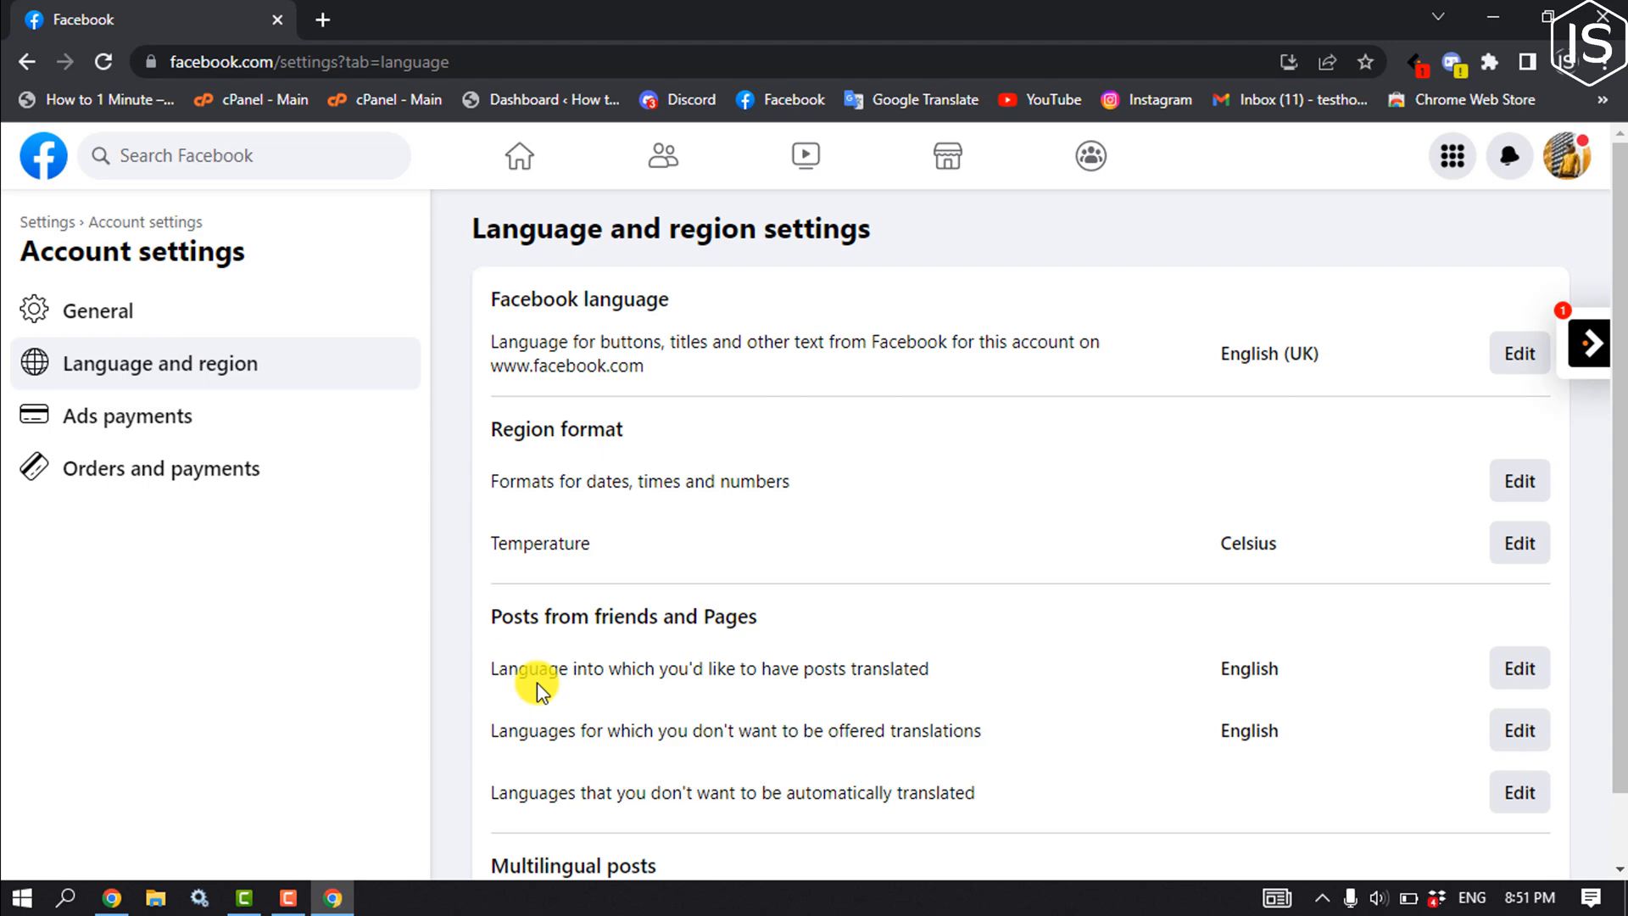
{"action": "mouse_move", "coordinate": [743, 675]}
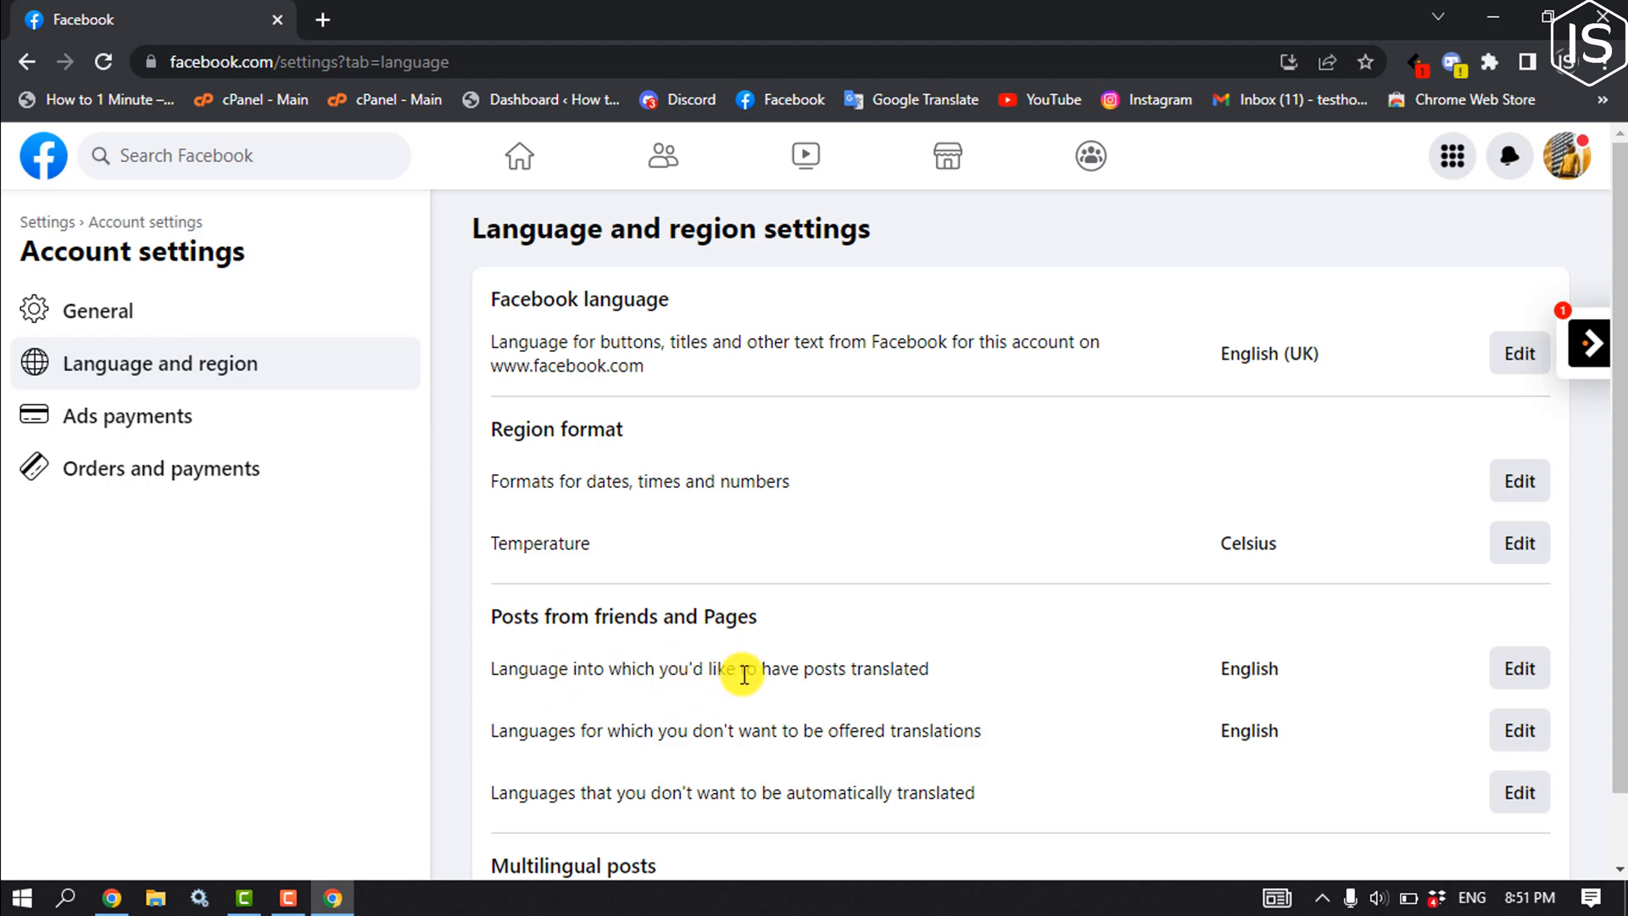
{"action": "mouse_move", "coordinate": [1370, 672]}
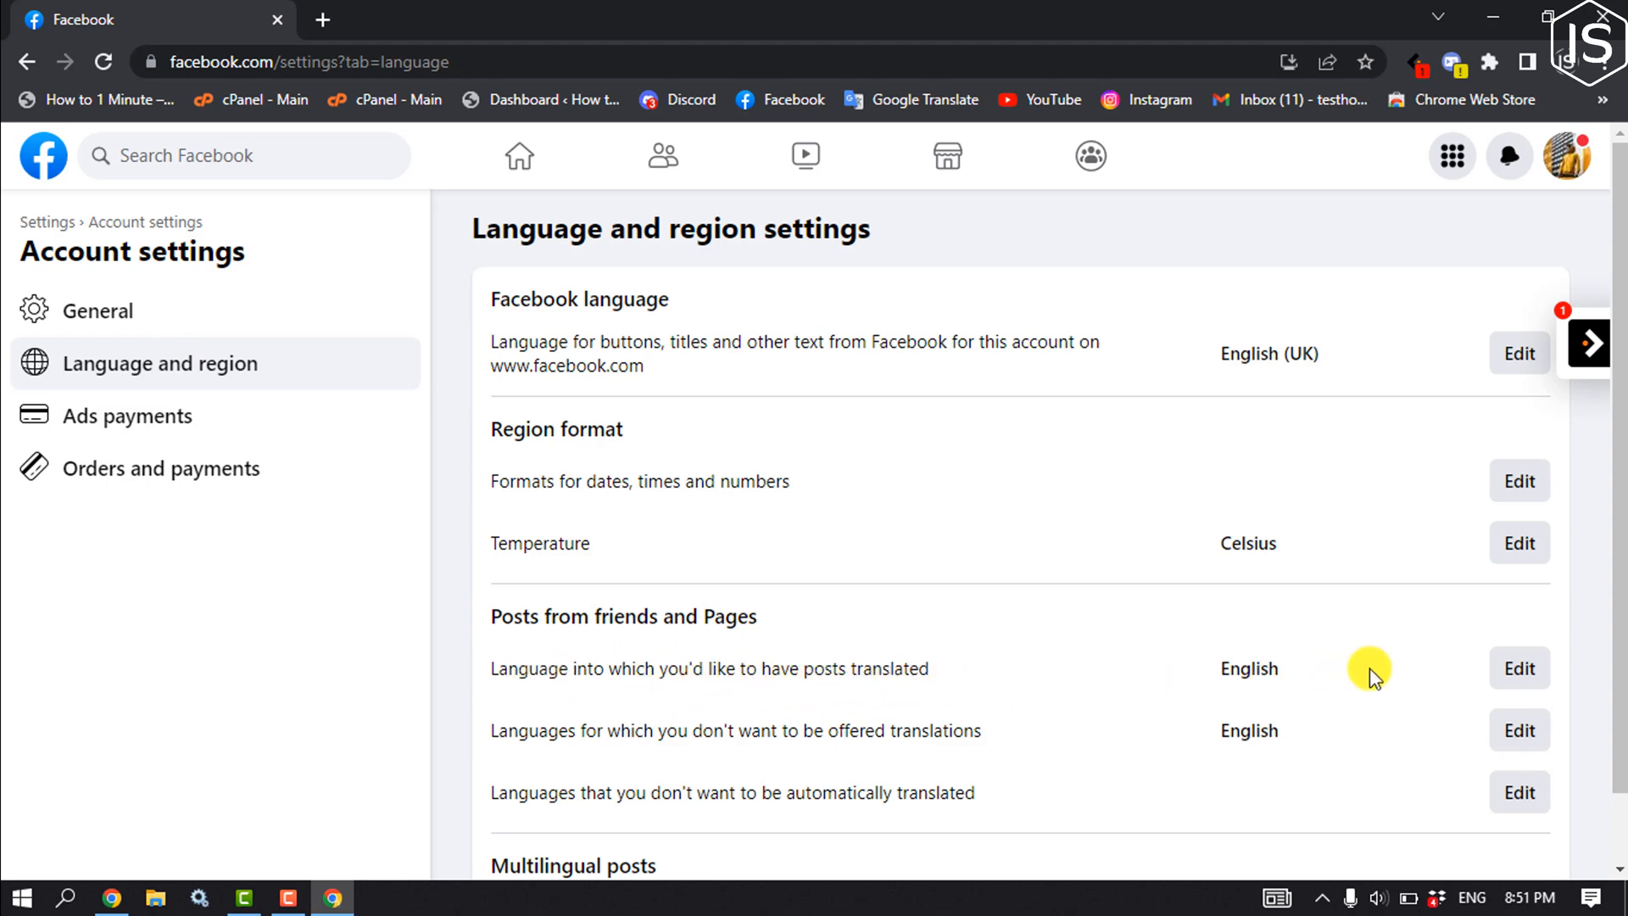
Edit the post translation language, browse the dropdown, and close it keeping English.
{"action": "left_click", "coordinate": [1518, 667]}
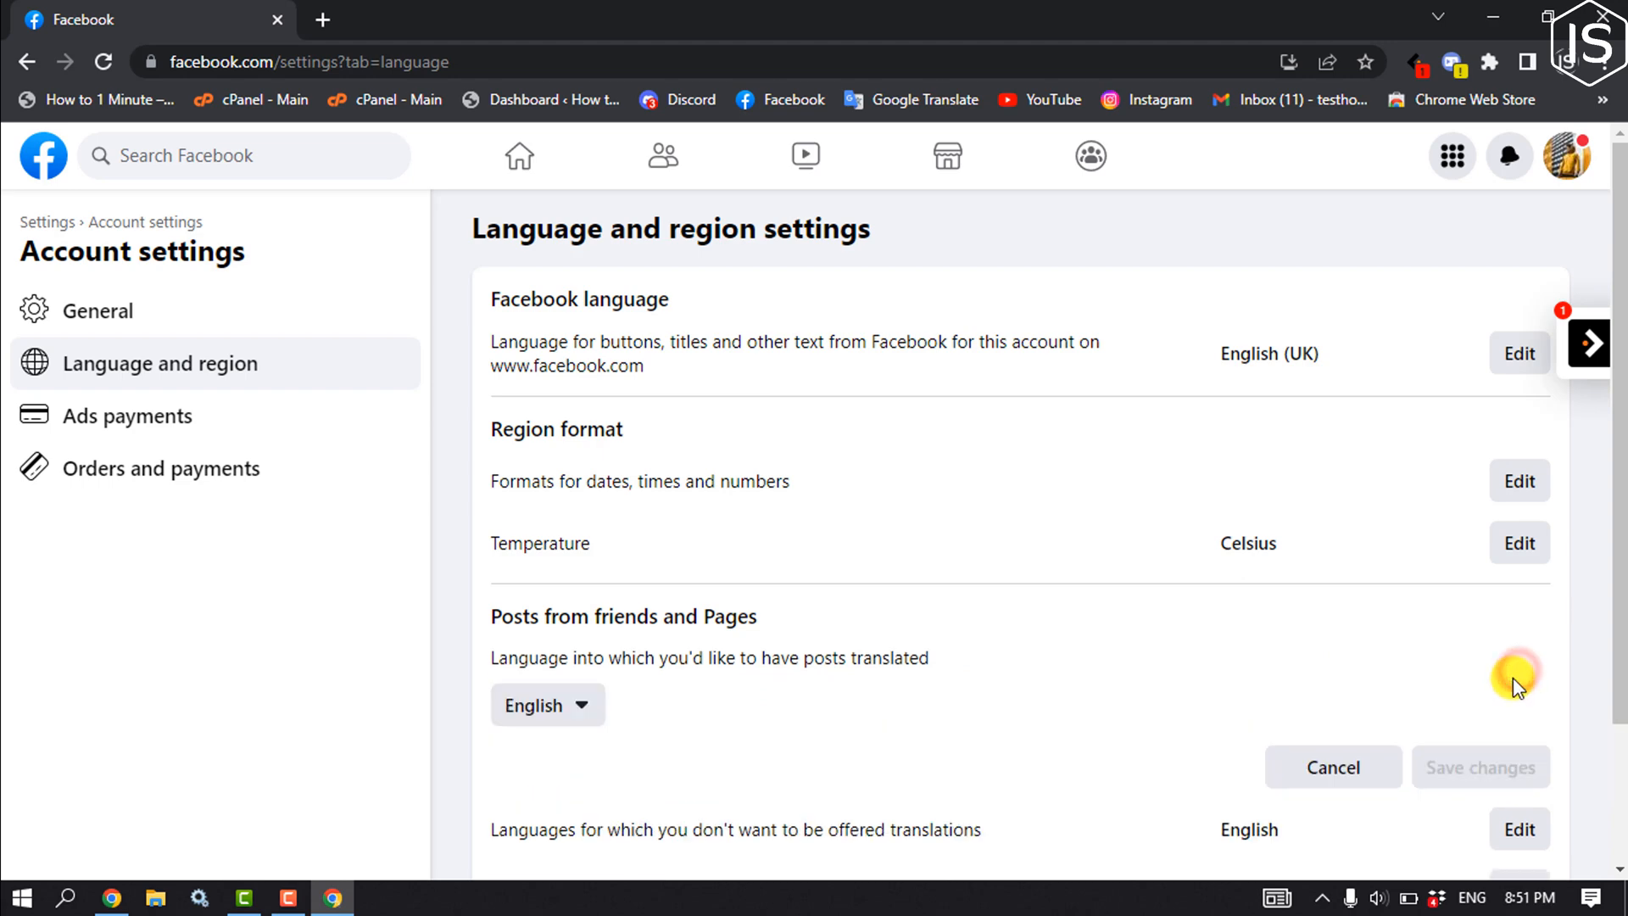
{"action": "left_click", "coordinate": [547, 705]}
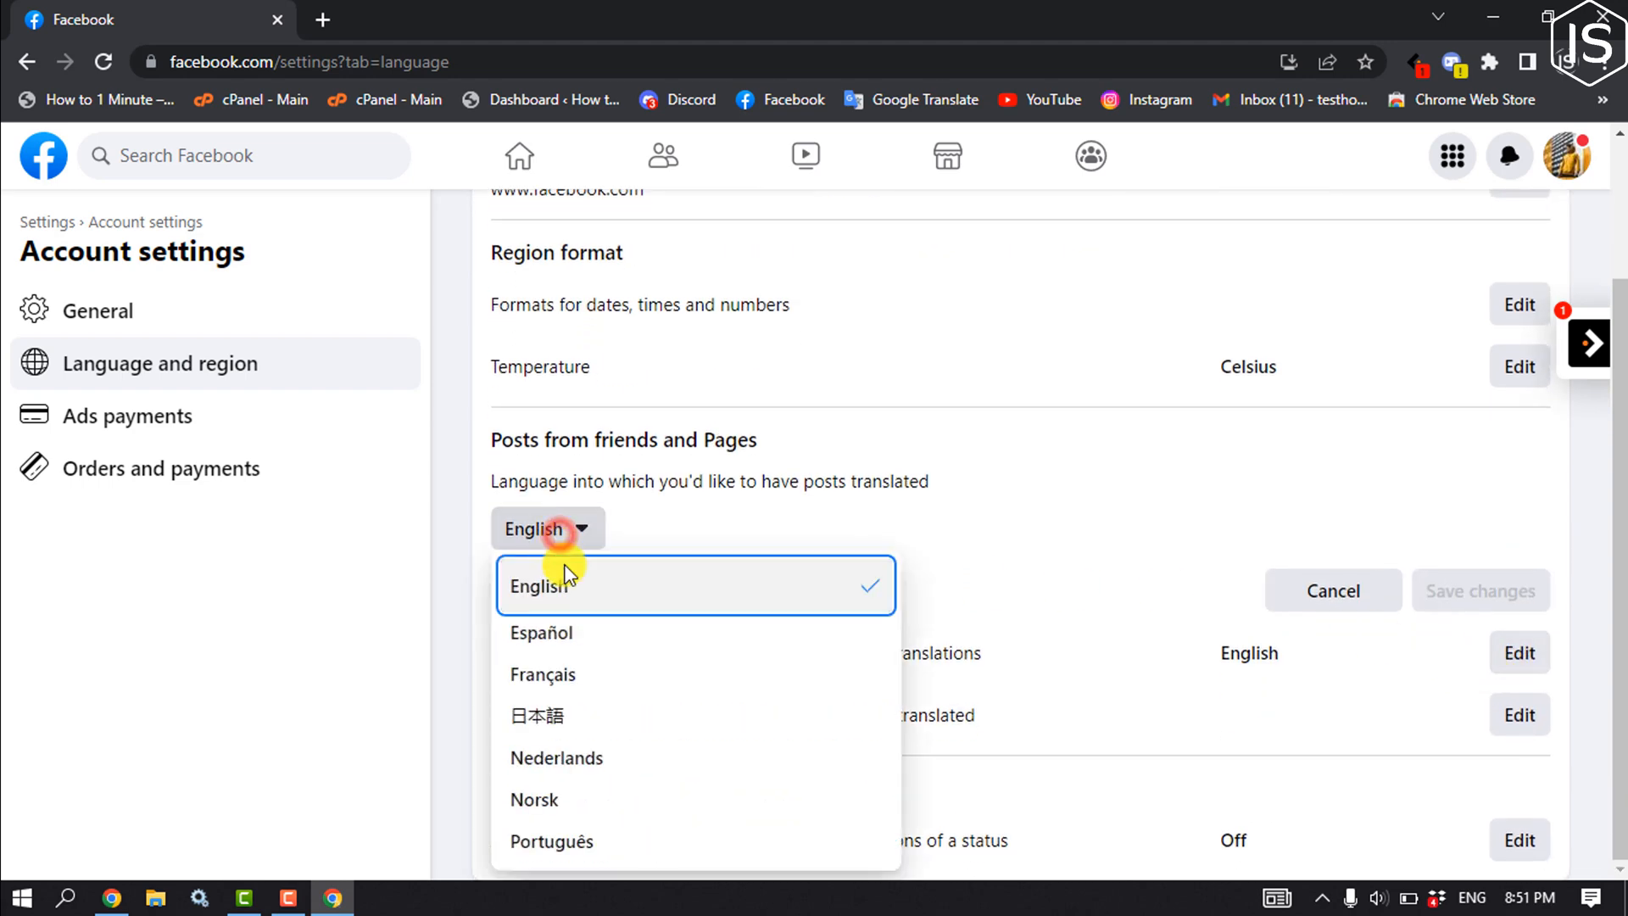
{"action": "scroll", "scroll_direction": "down", "scroll_amount": 3}
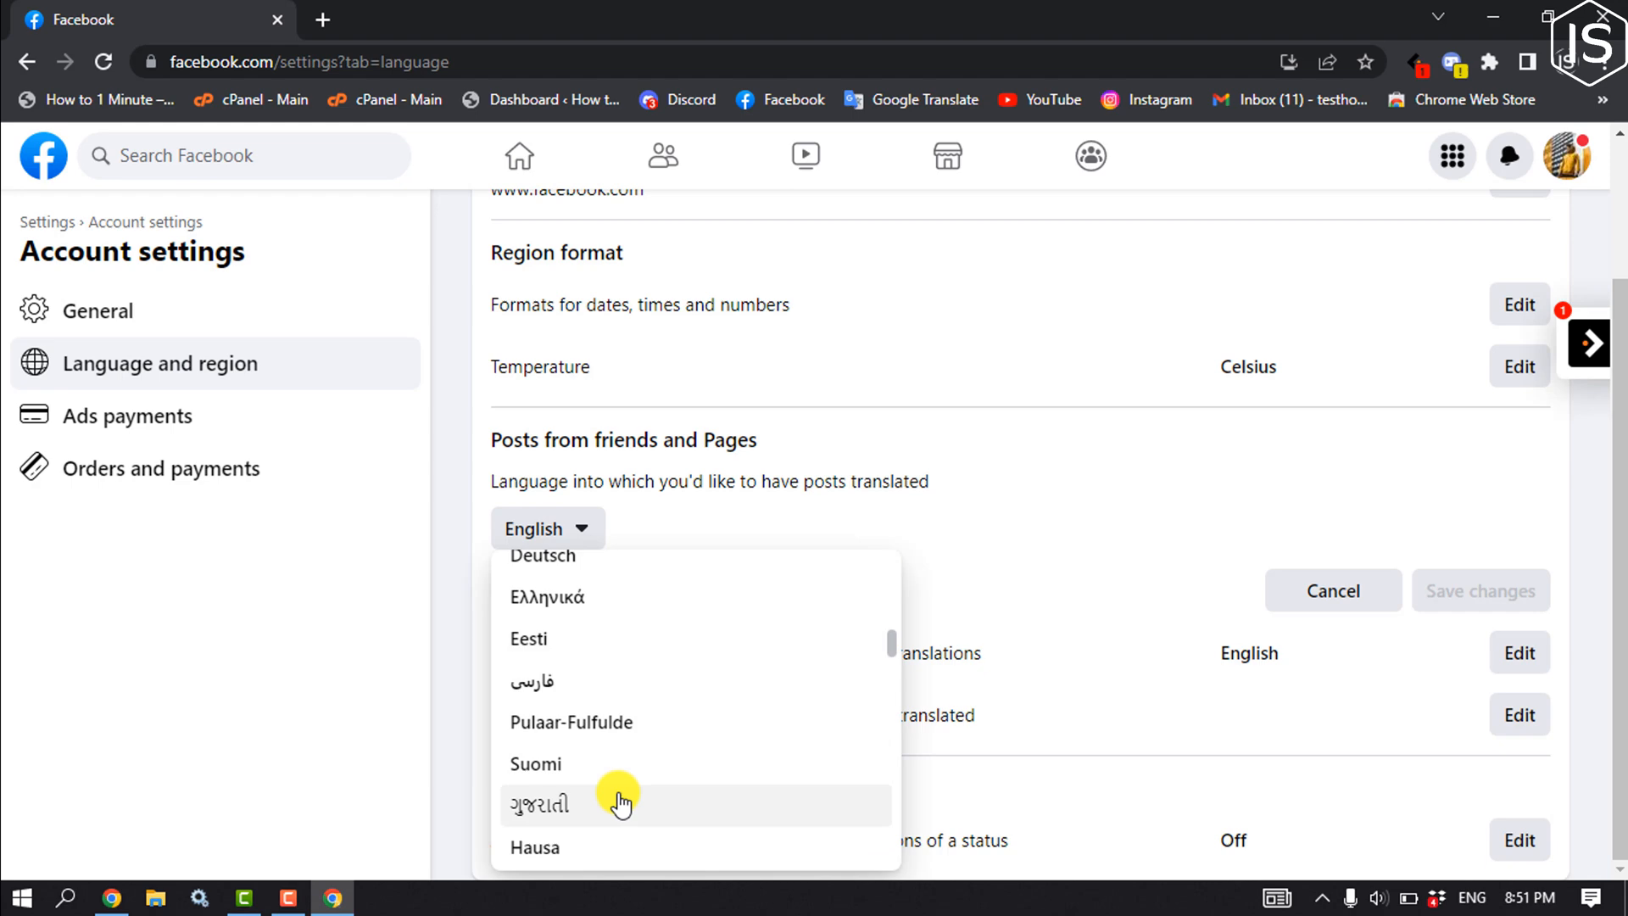
{"action": "scroll", "scroll_direction": "up", "scroll_amount": 3}
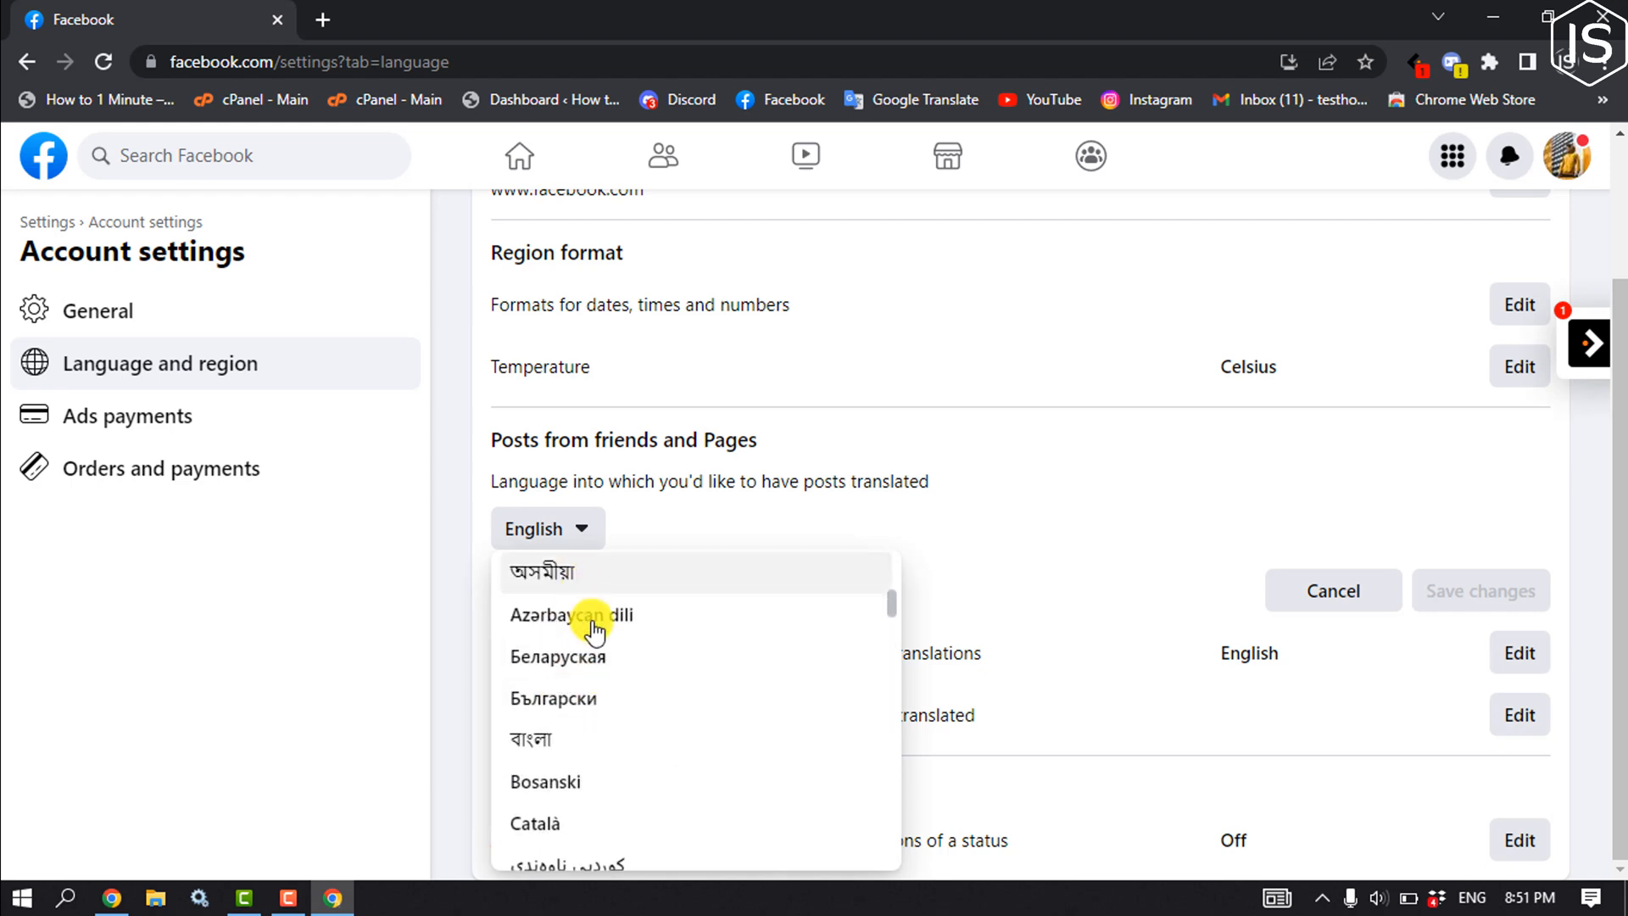
{"action": "left_click", "coordinate": [999, 570]}
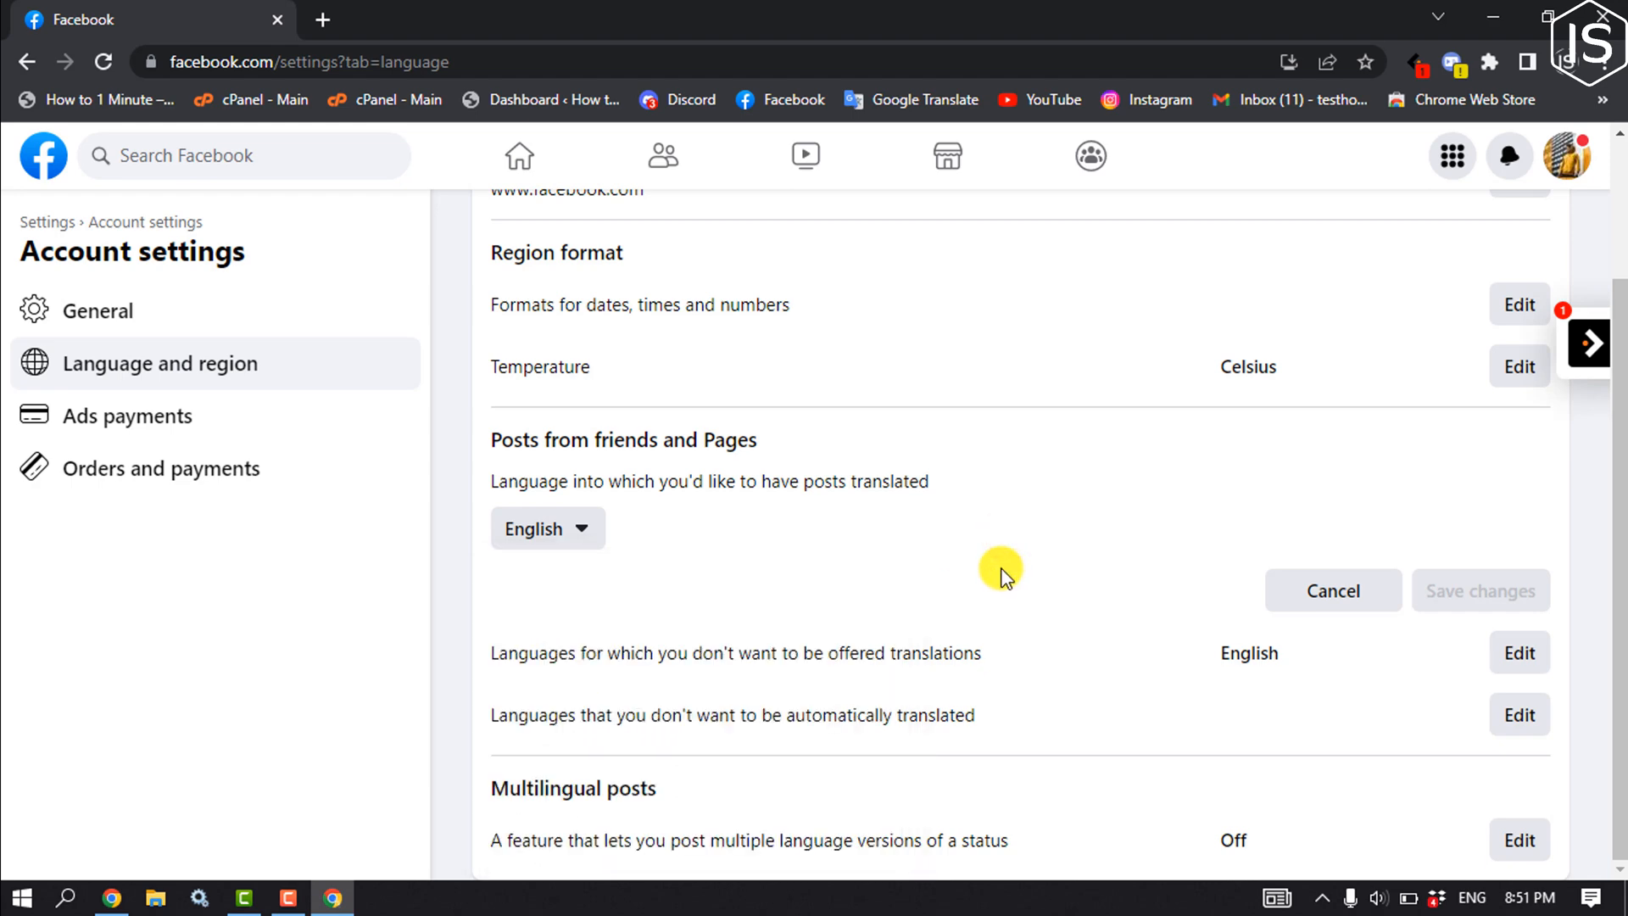
{"action": "mouse_move", "coordinate": [1002, 620]}
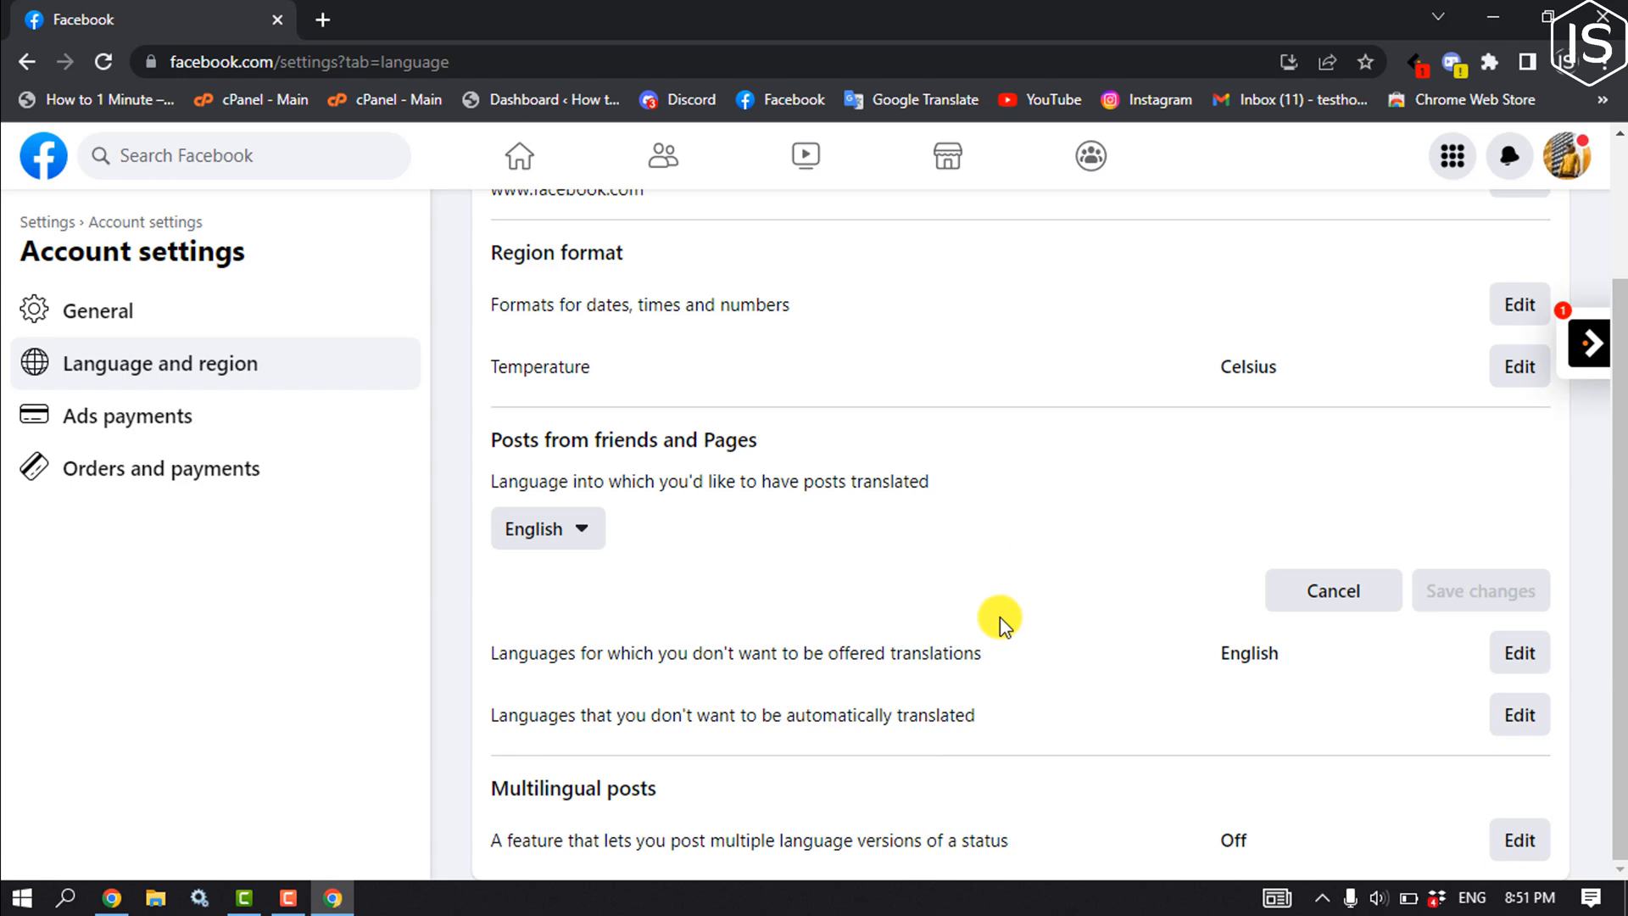